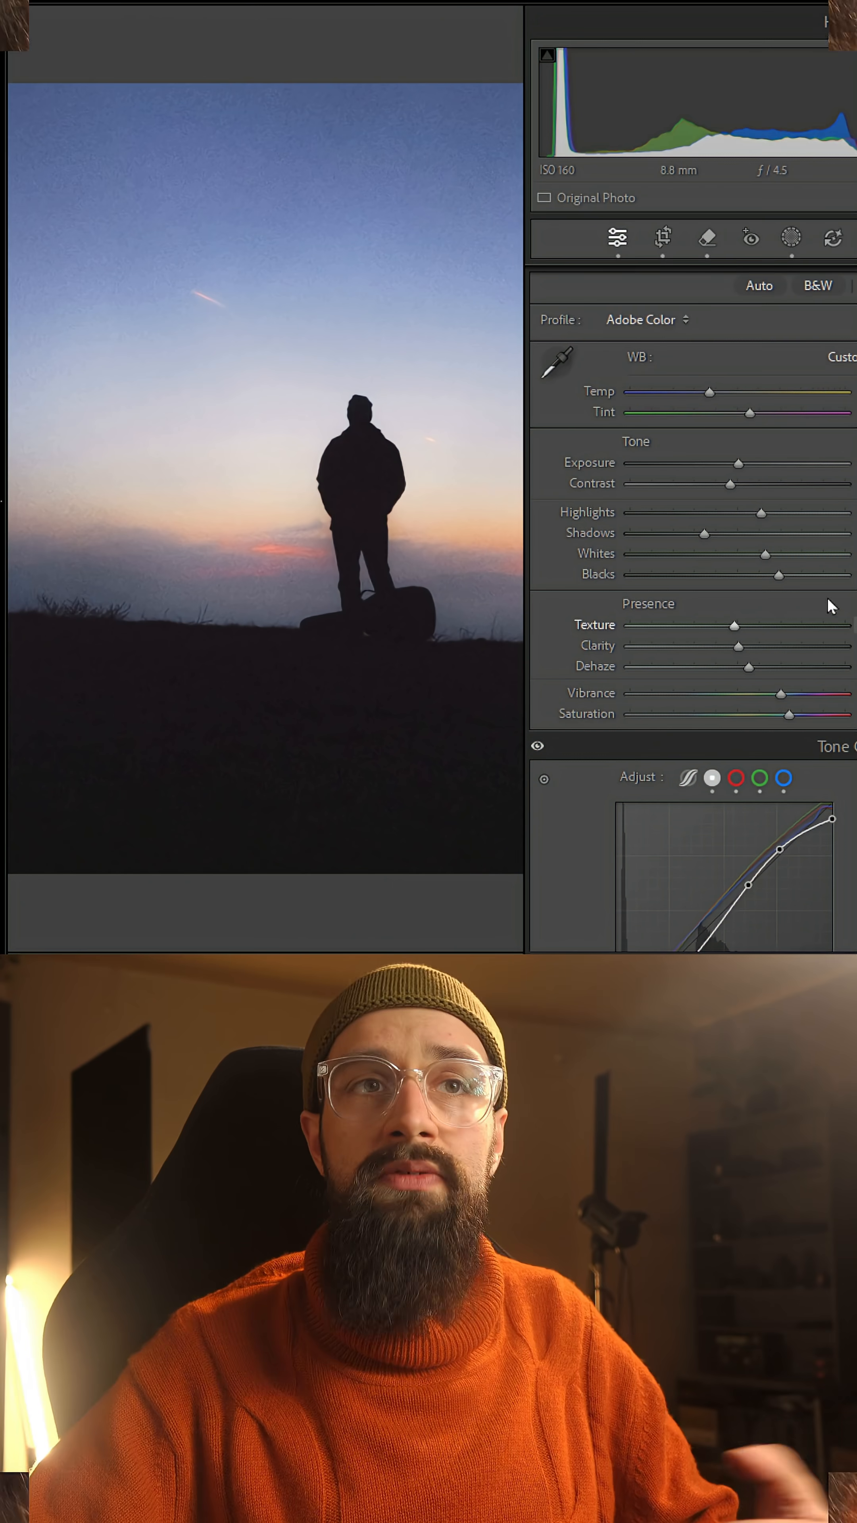
Step: Switch the photo's profile from the Profile list to FalseColor Pro
click(773, 368)
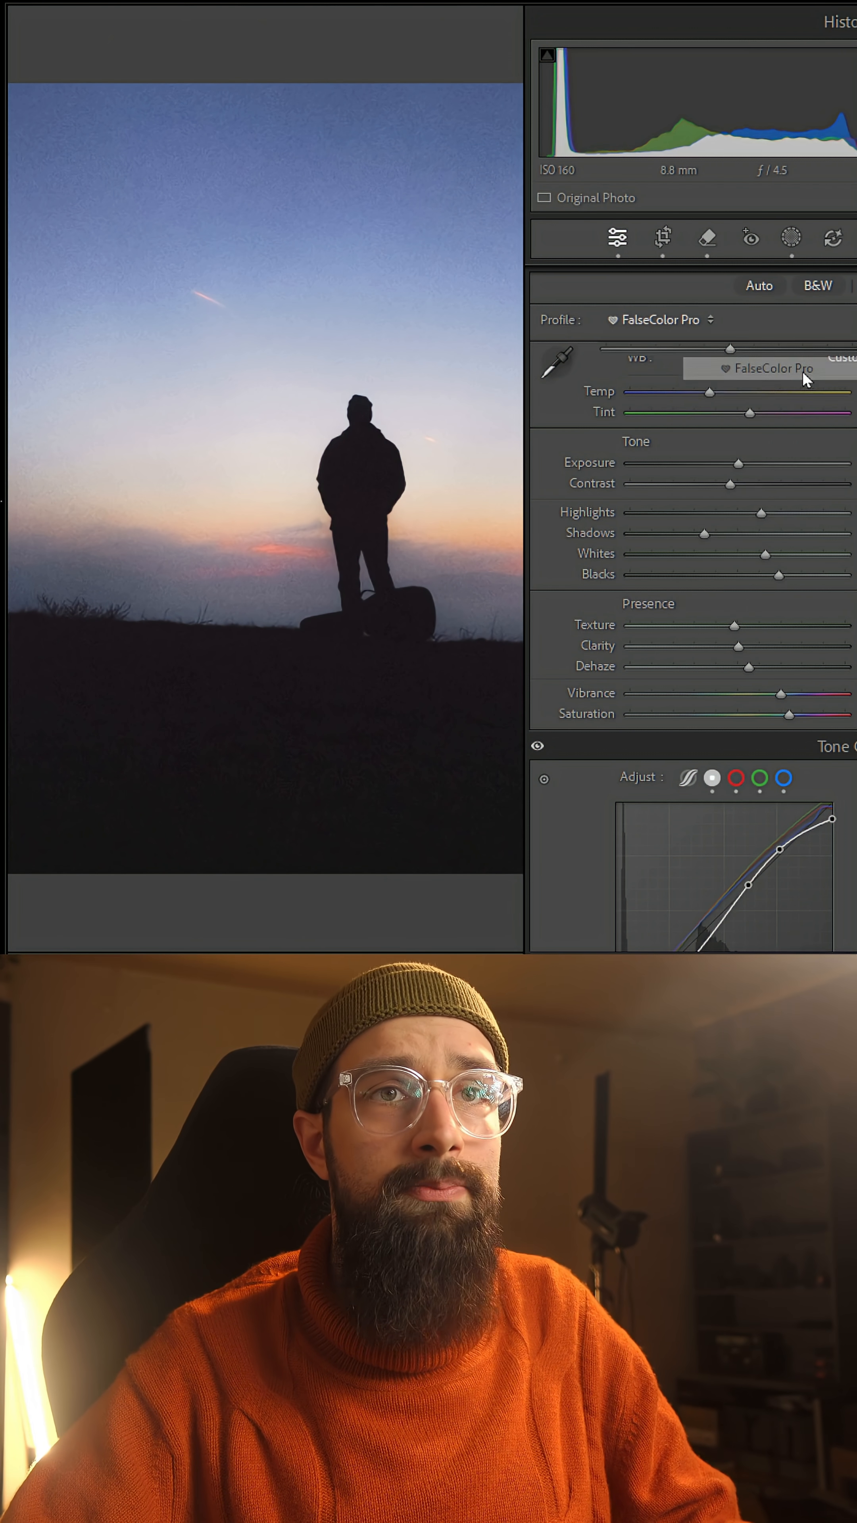
click(771, 368)
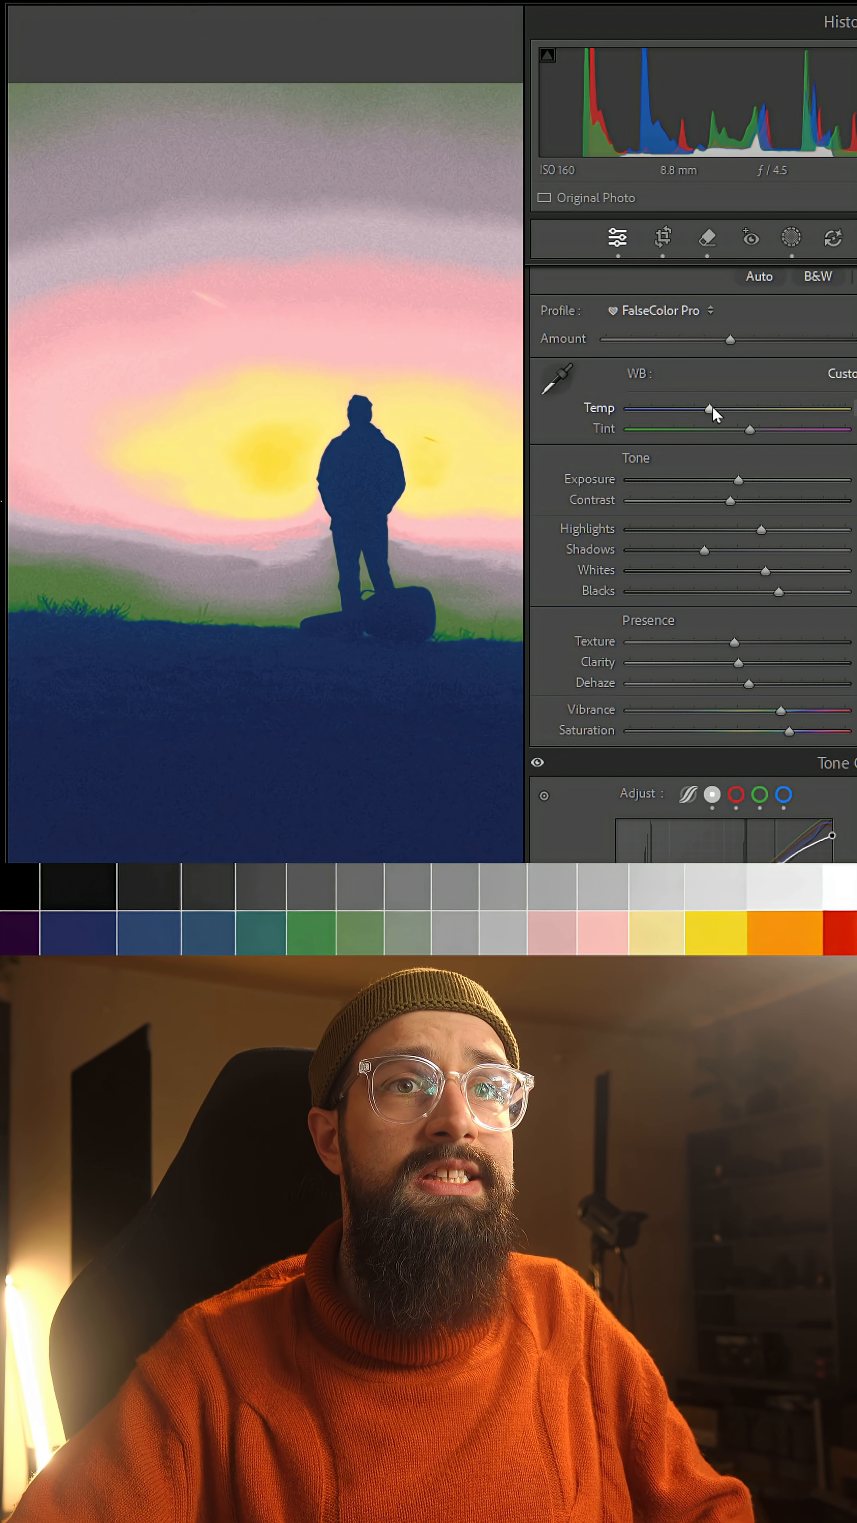
drag(708, 411, 644, 411)
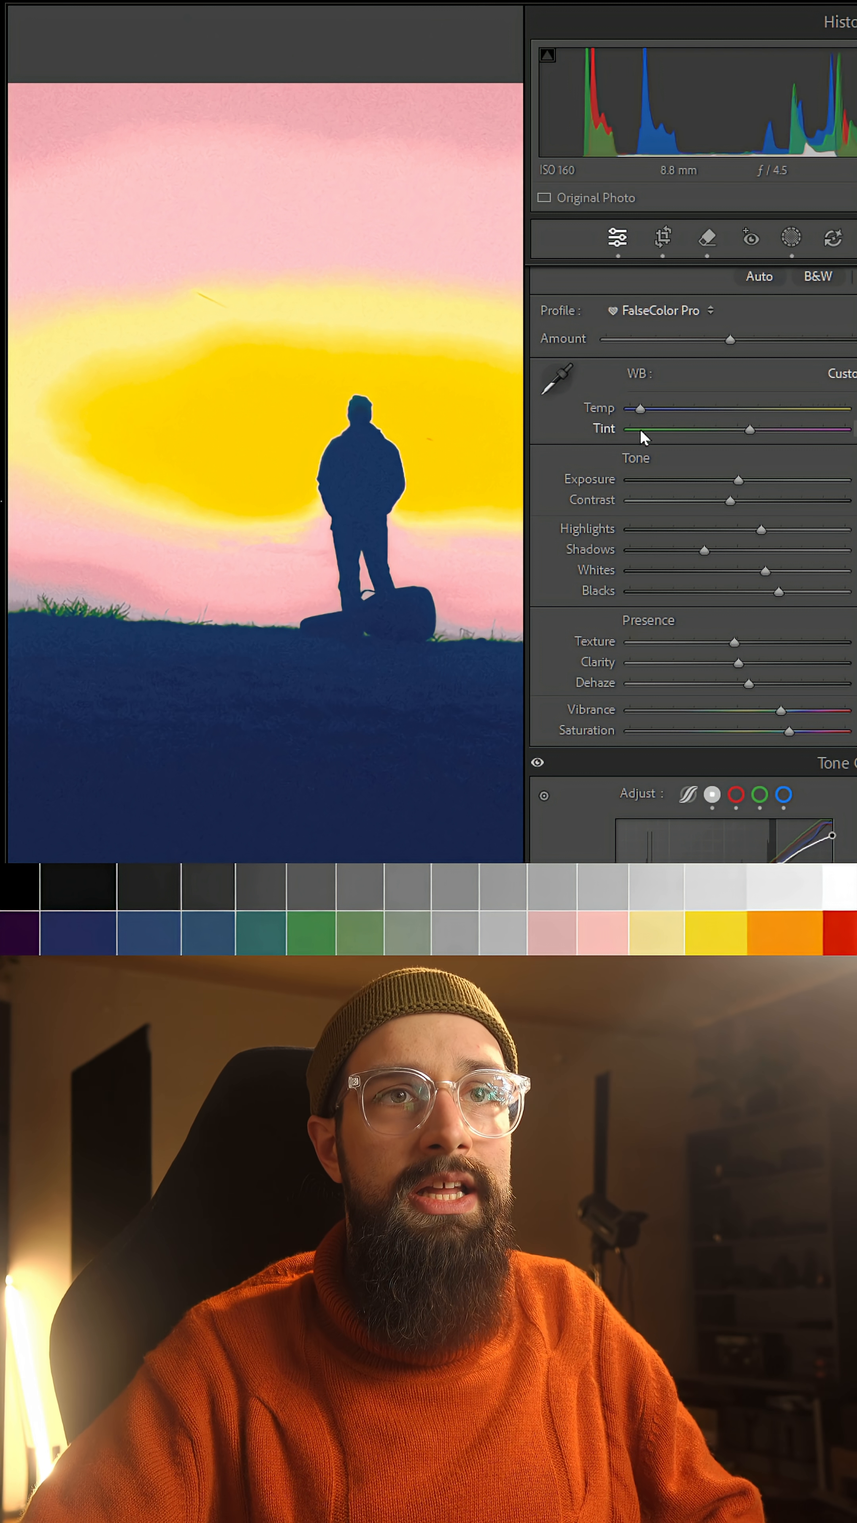
drag(639, 407, 744, 407)
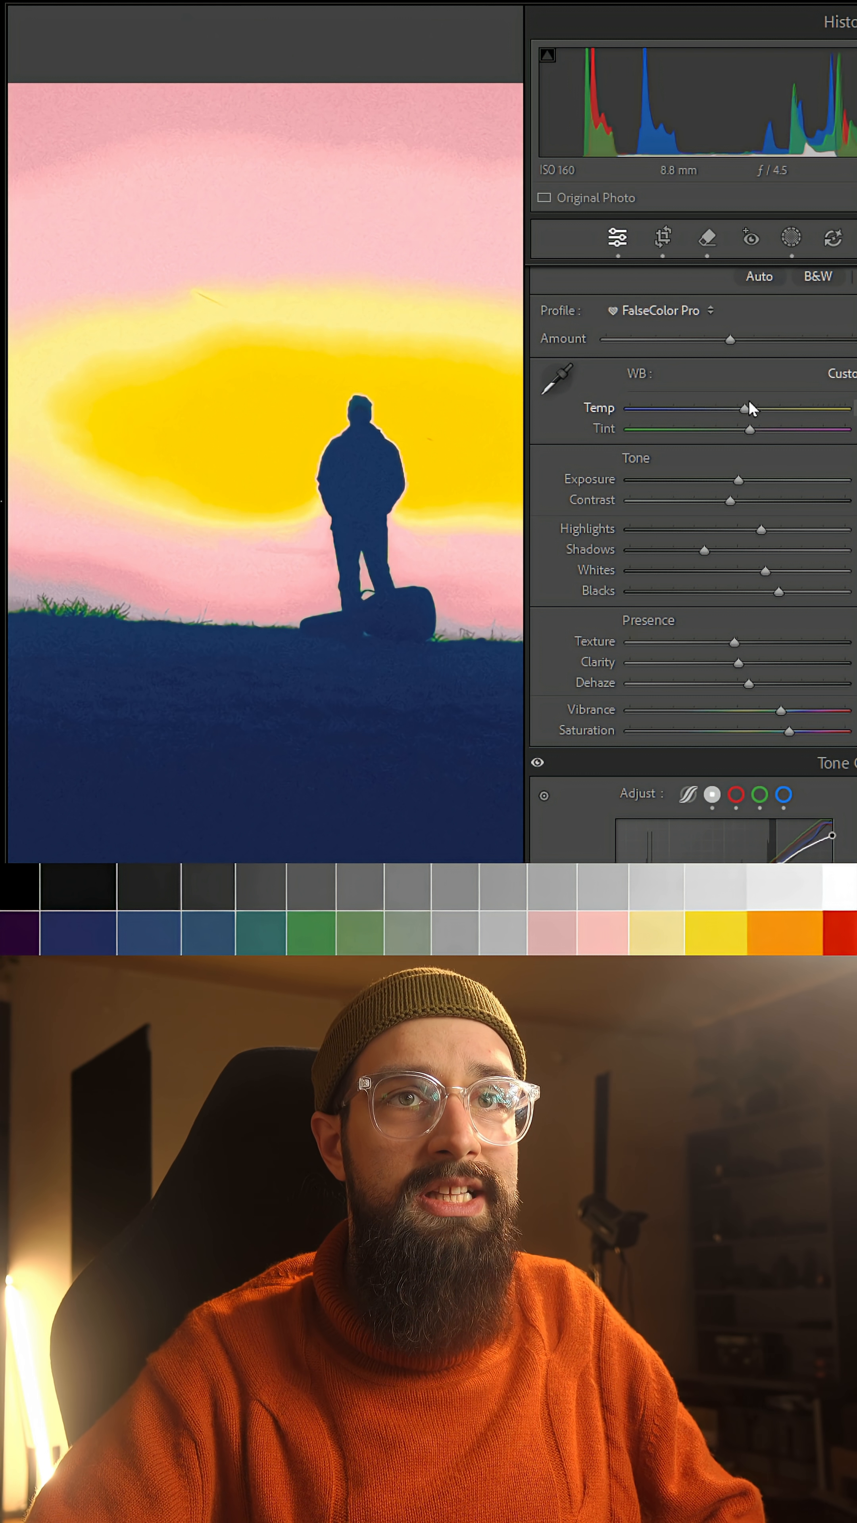
drag(743, 408, 804, 412)
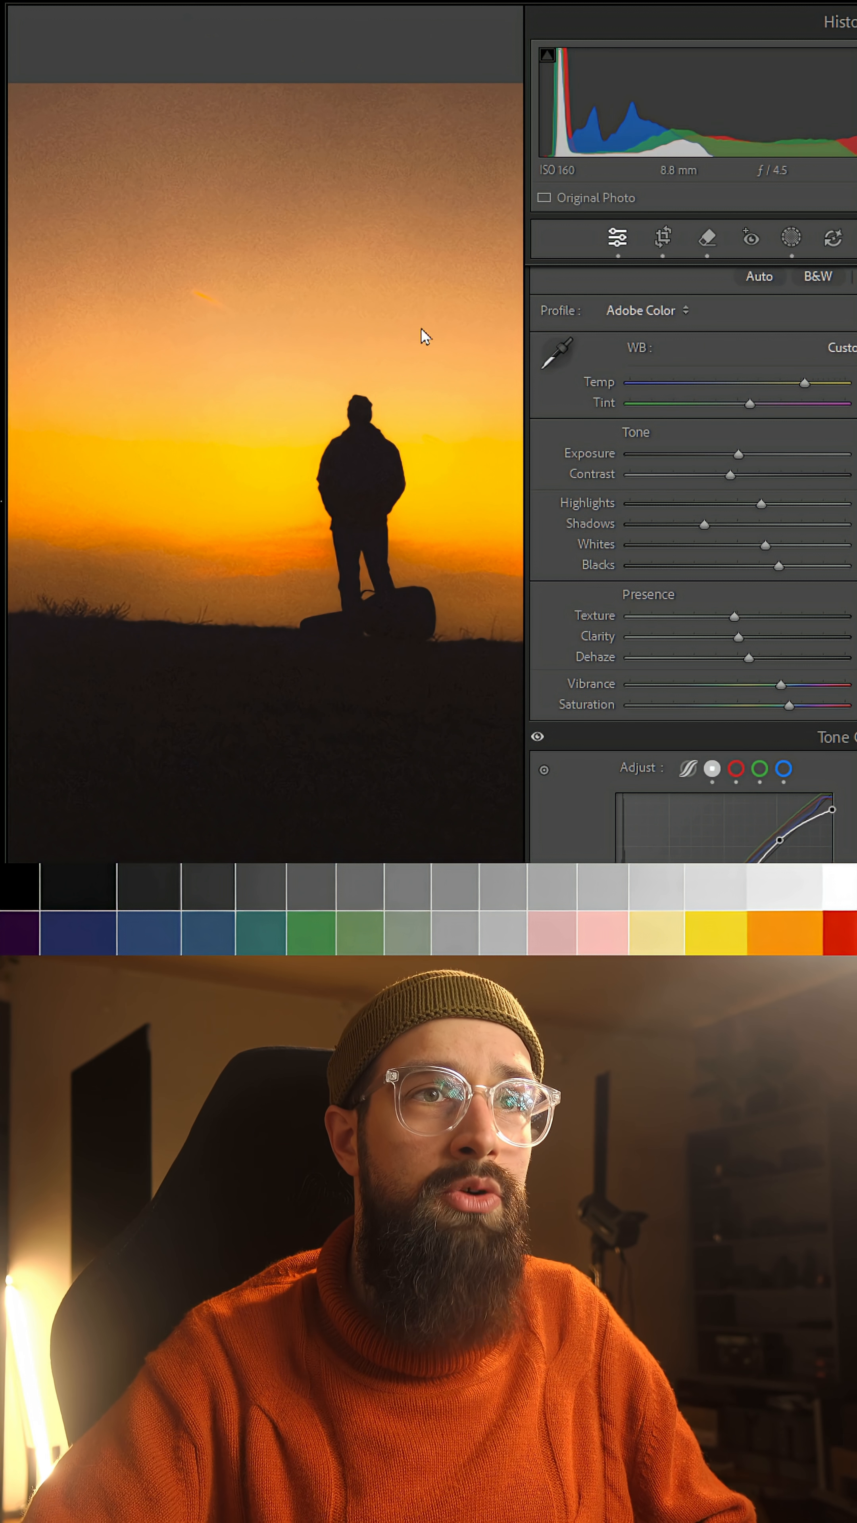
click(645, 310)
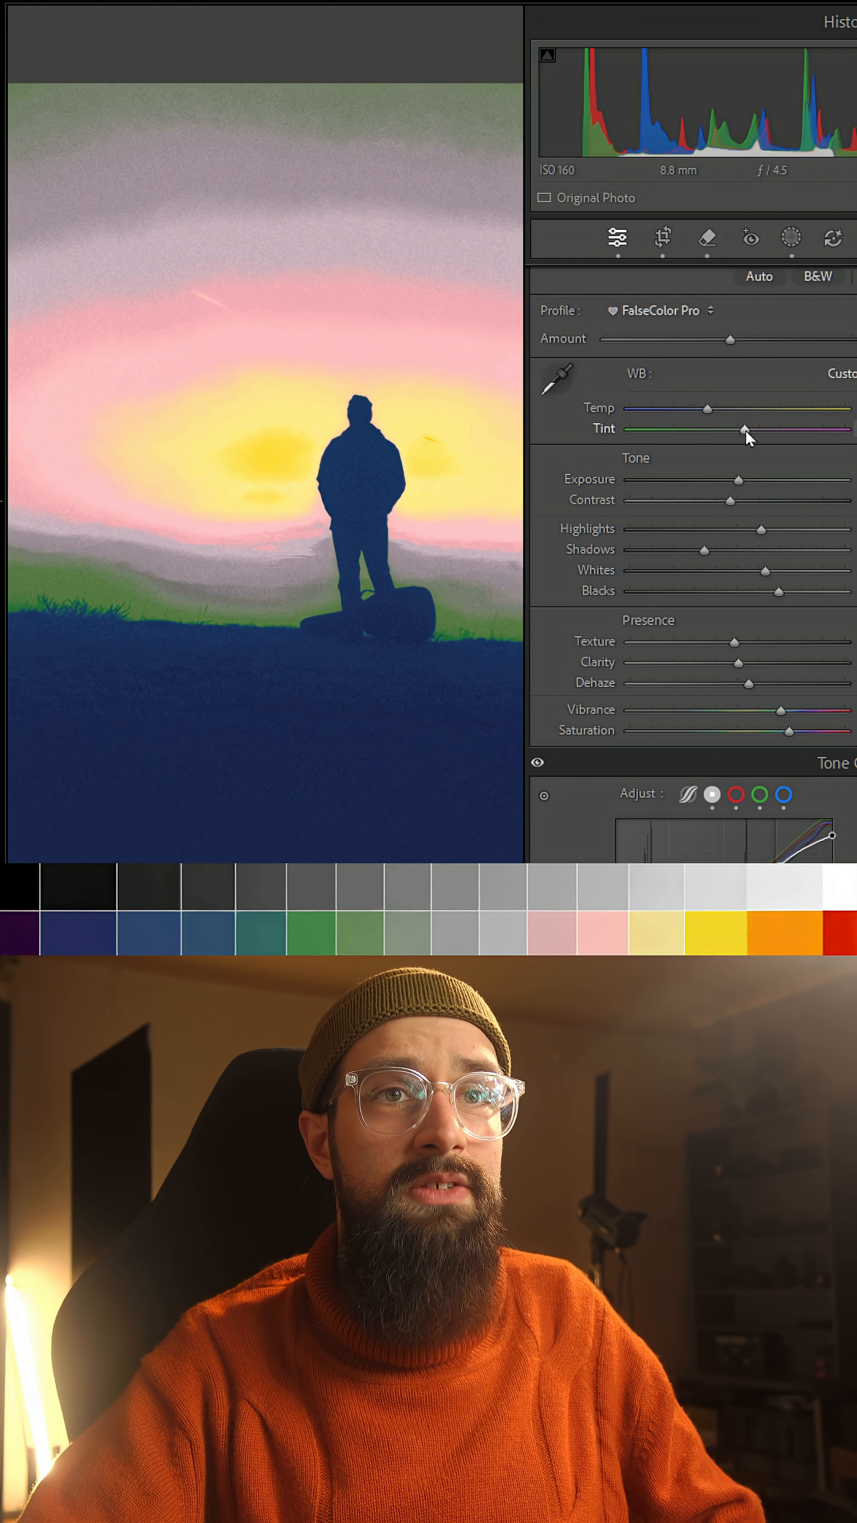
Step: Test Tint fully green then fully magenta, centre it again, and return to Adobe Color
drag(743, 428, 631, 429)
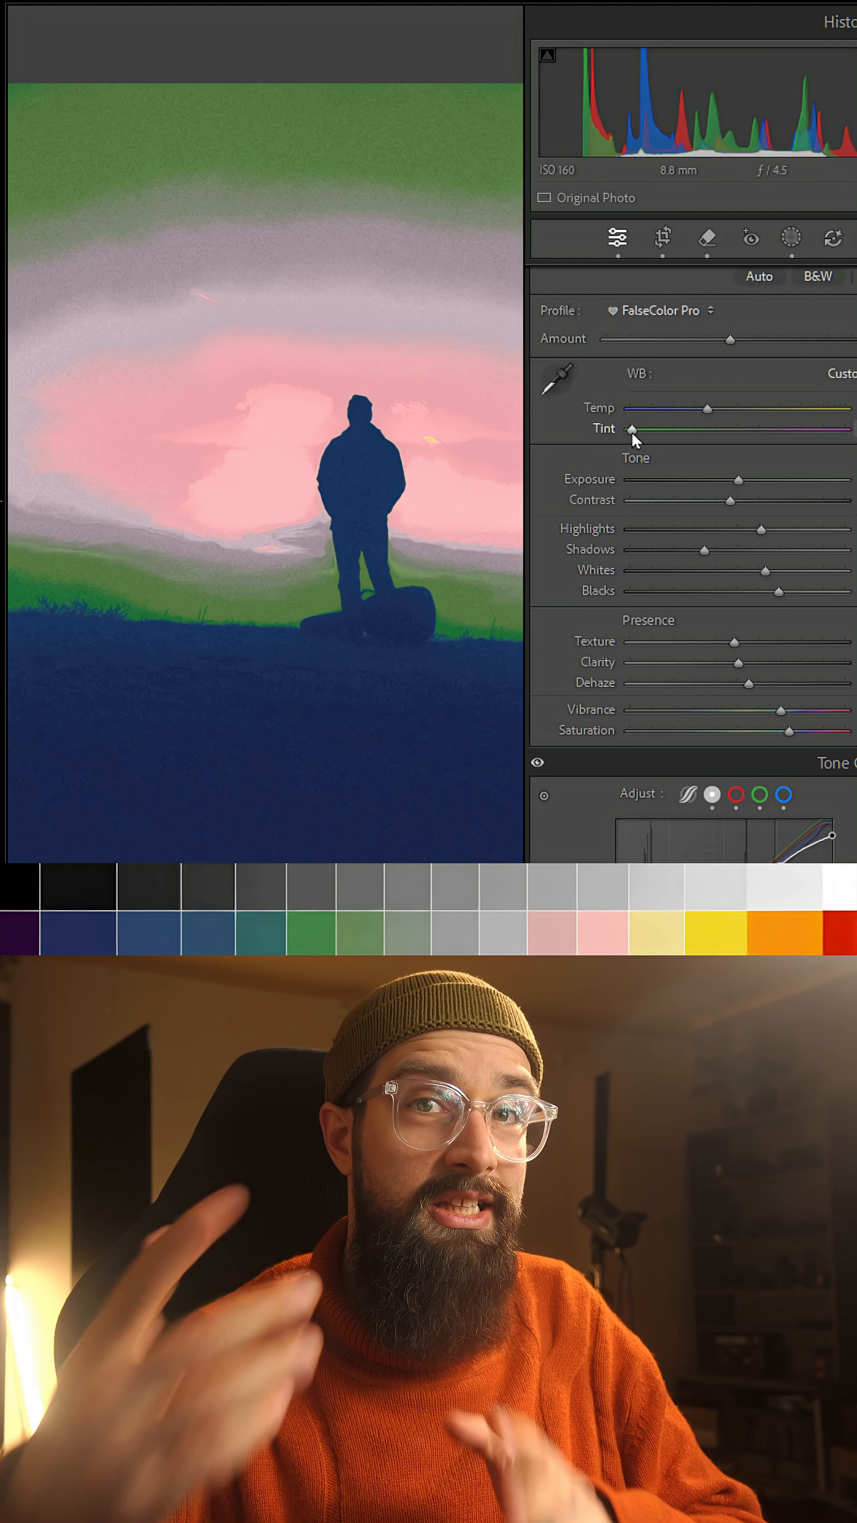
drag(632, 428, 843, 428)
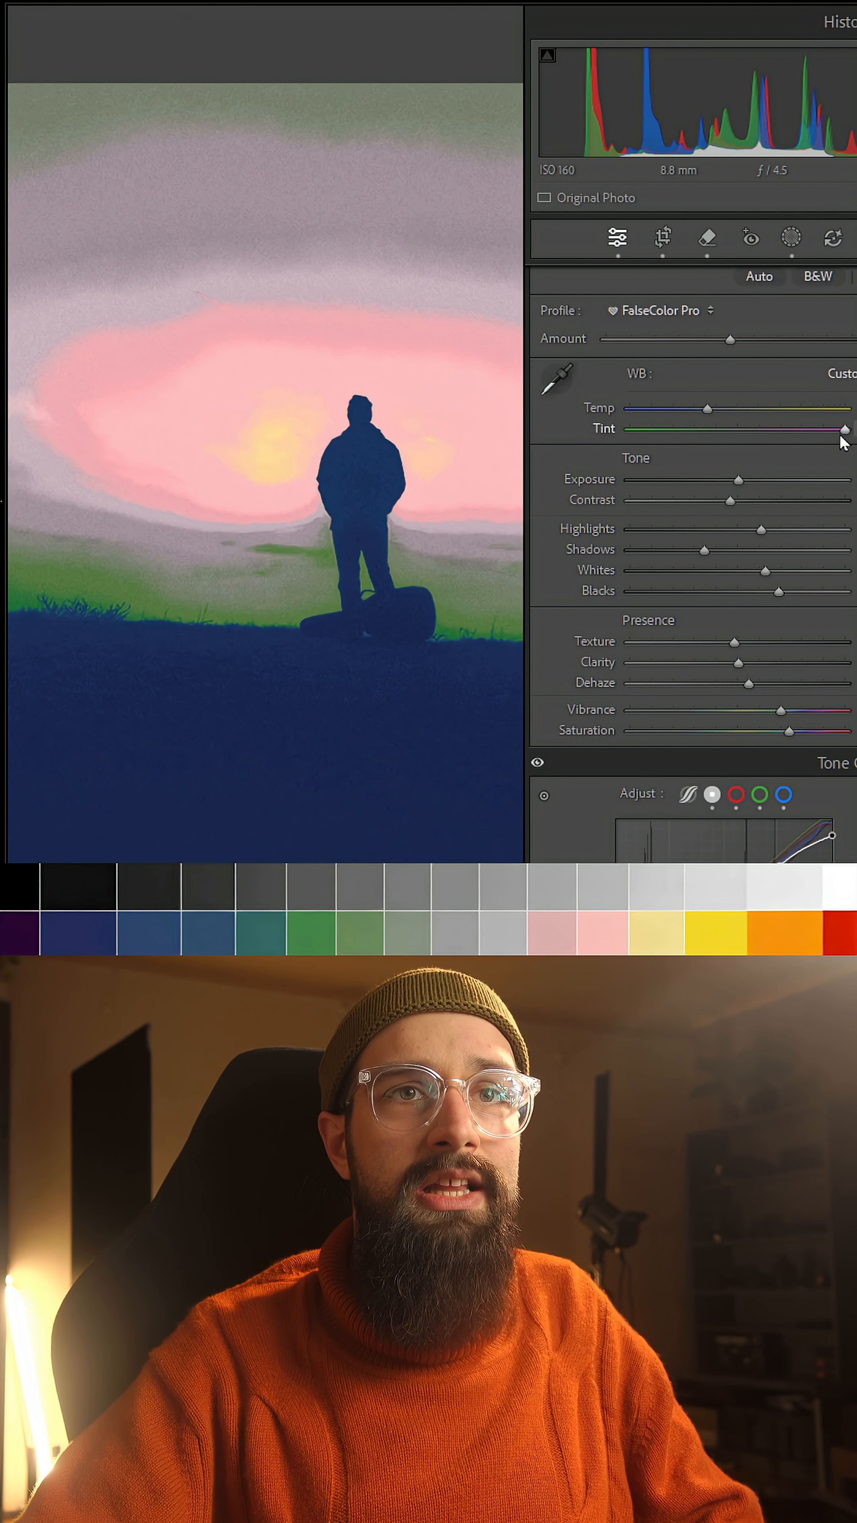
drag(843, 429, 744, 428)
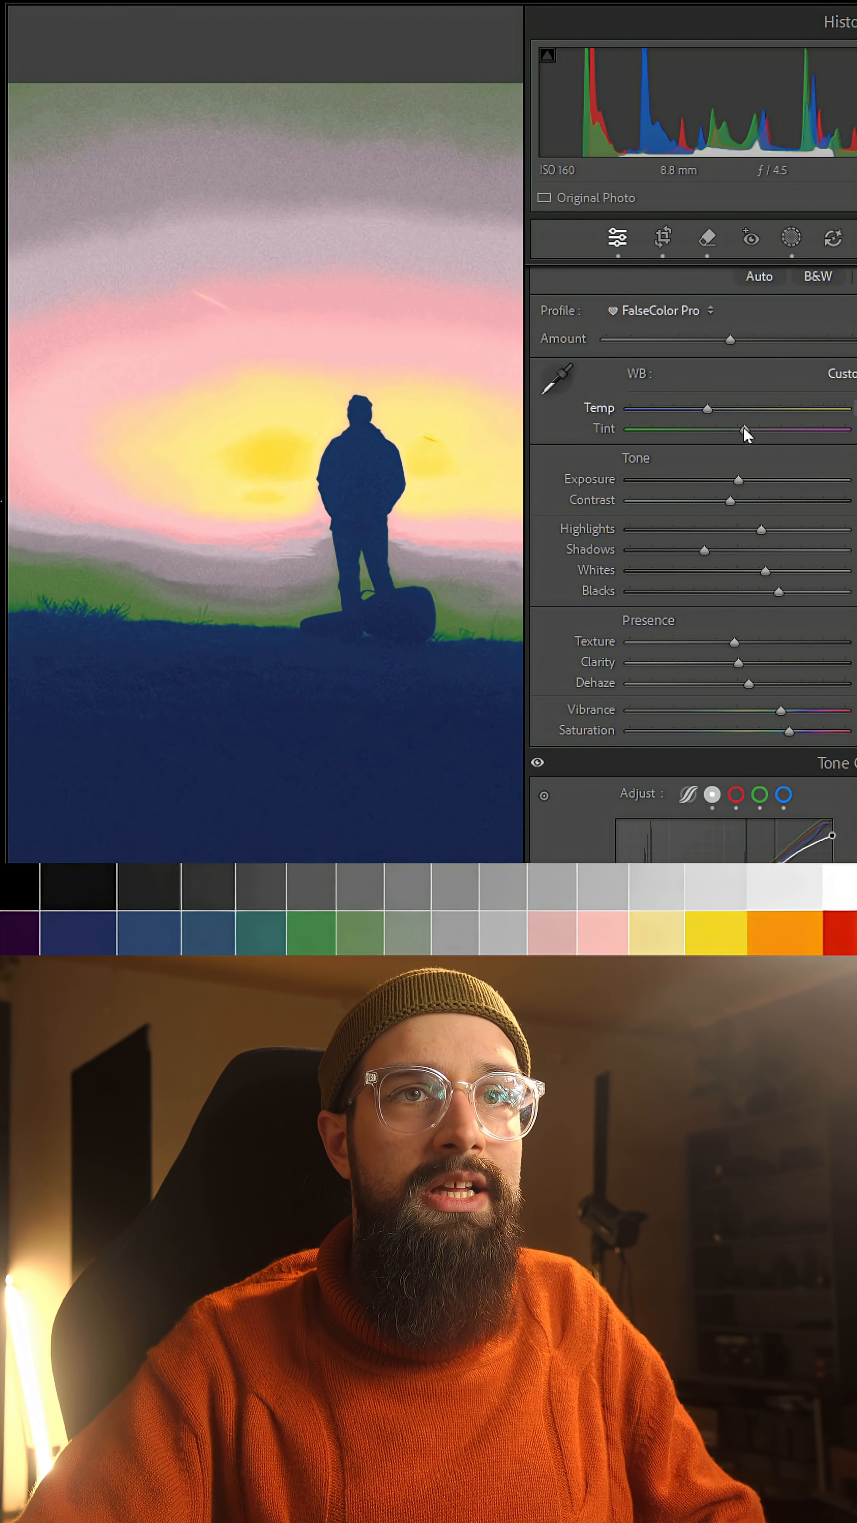
click(659, 310)
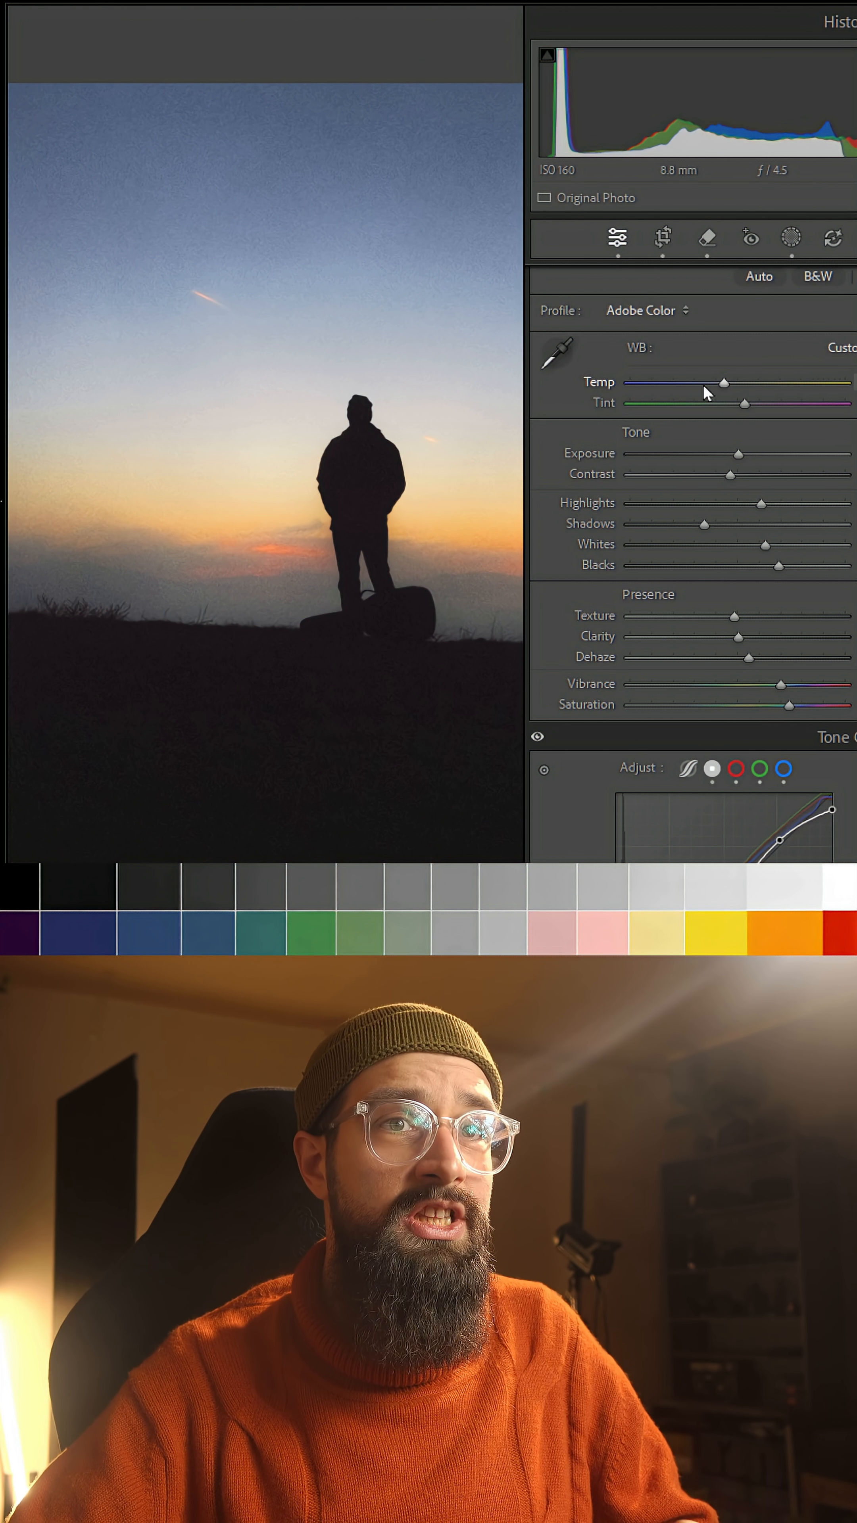
Step: Cool Temp to a blue sky, warm it back to neutral, and reopen the profile list
drag(724, 382, 670, 382)
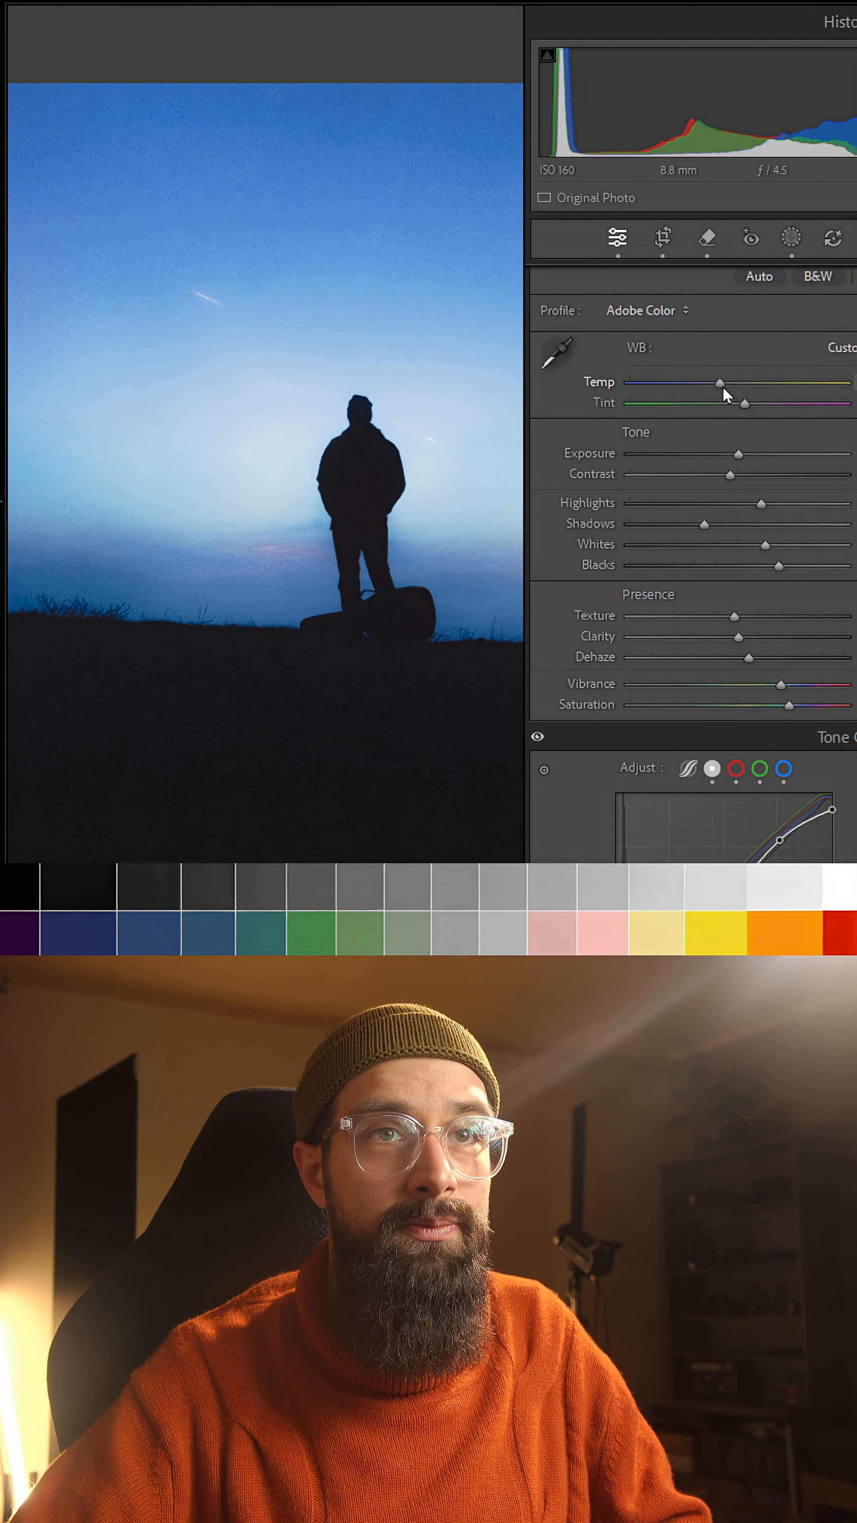
drag(718, 381, 729, 382)
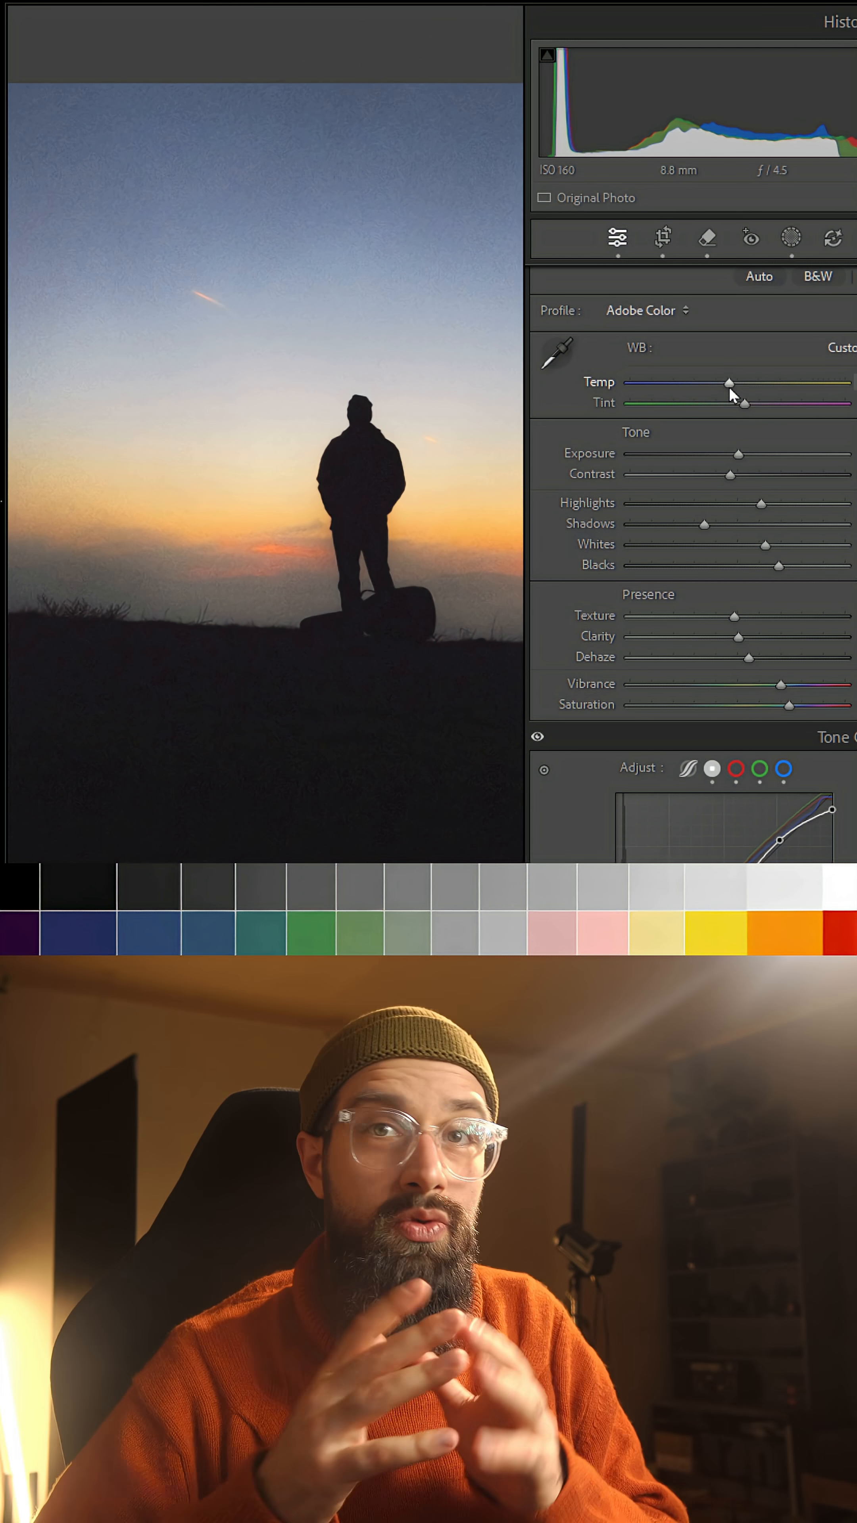
mouse_move(304, 599)
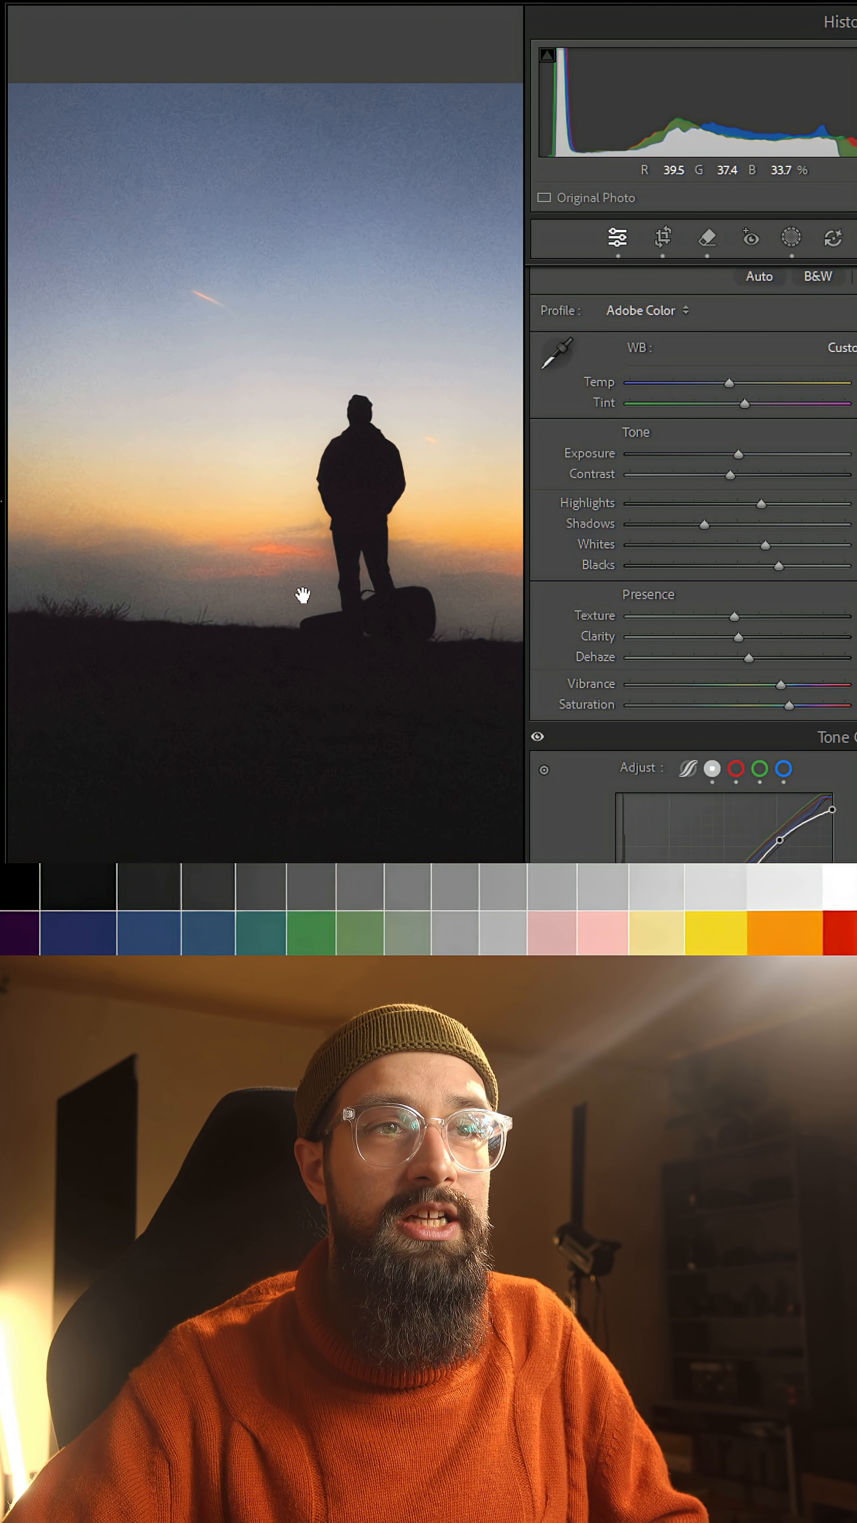
click(640, 310)
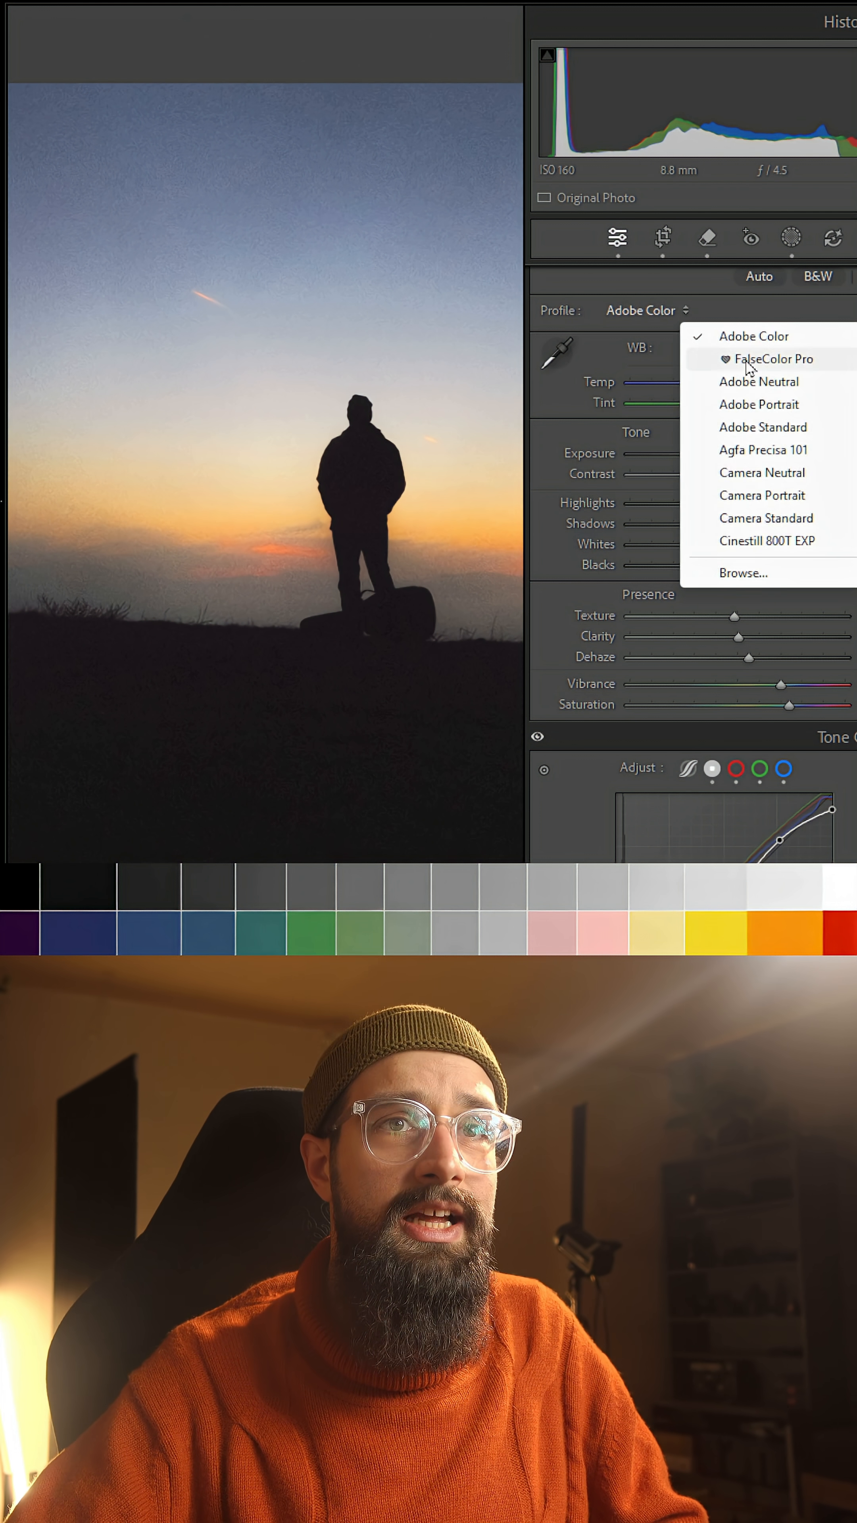
Step: Re-apply FalseColor Pro and drag Temp to its coolest setting
click(773, 358)
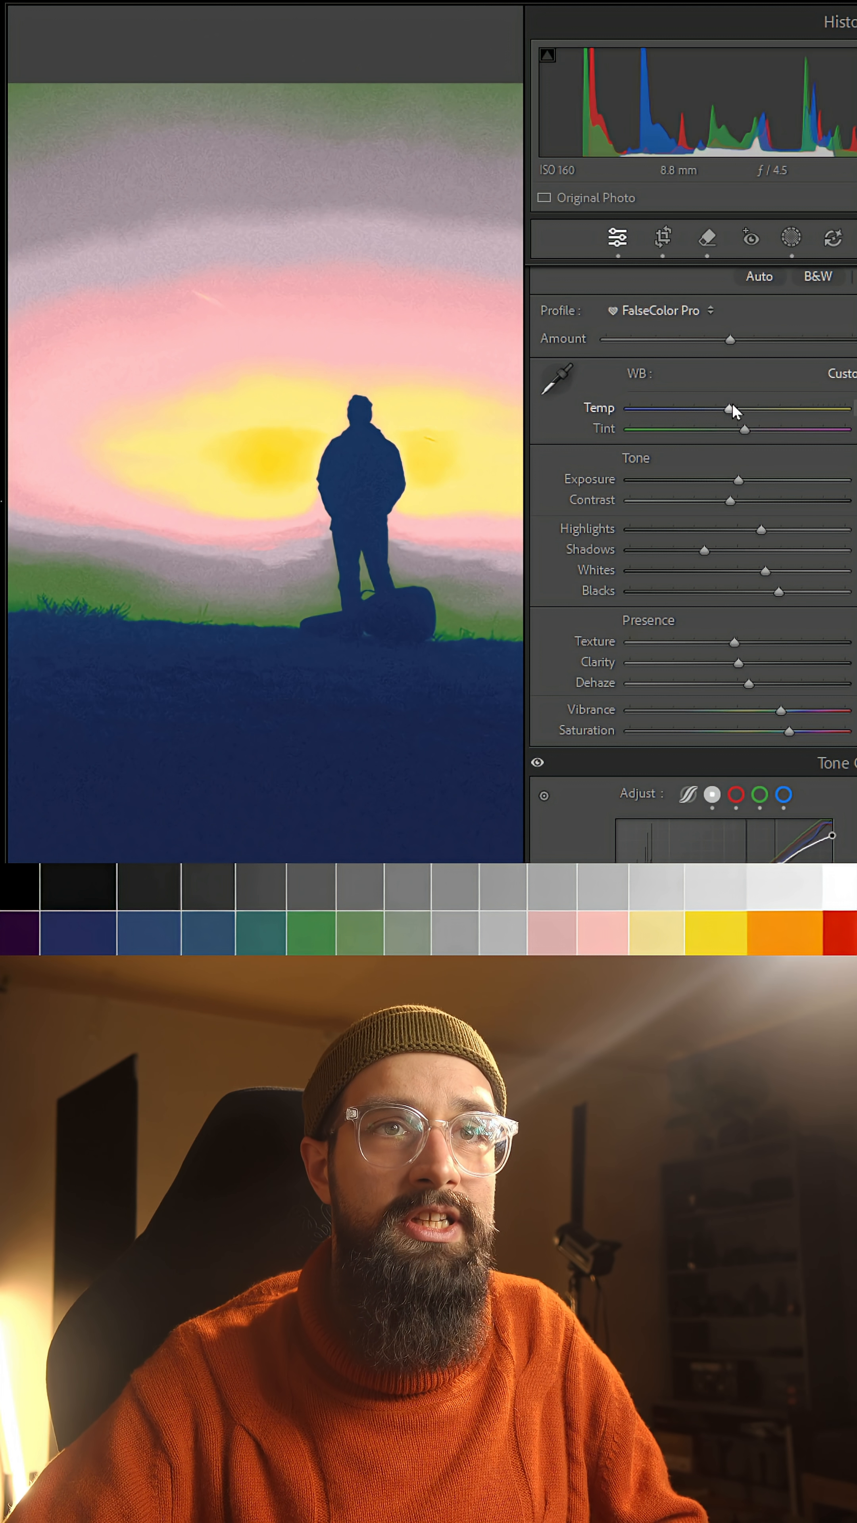
mouse_move(294, 573)
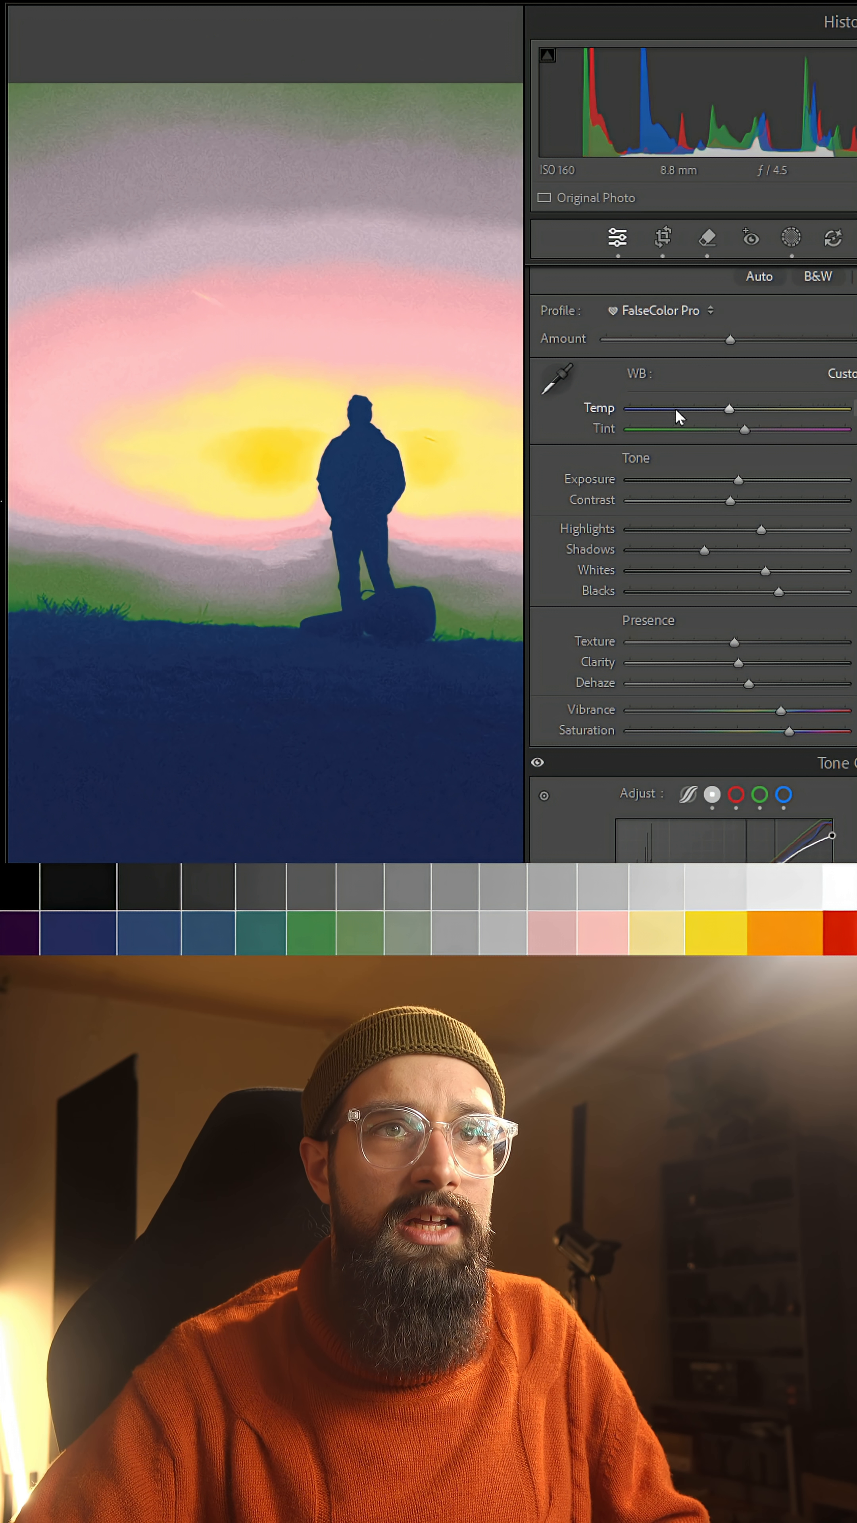
drag(727, 407, 641, 407)
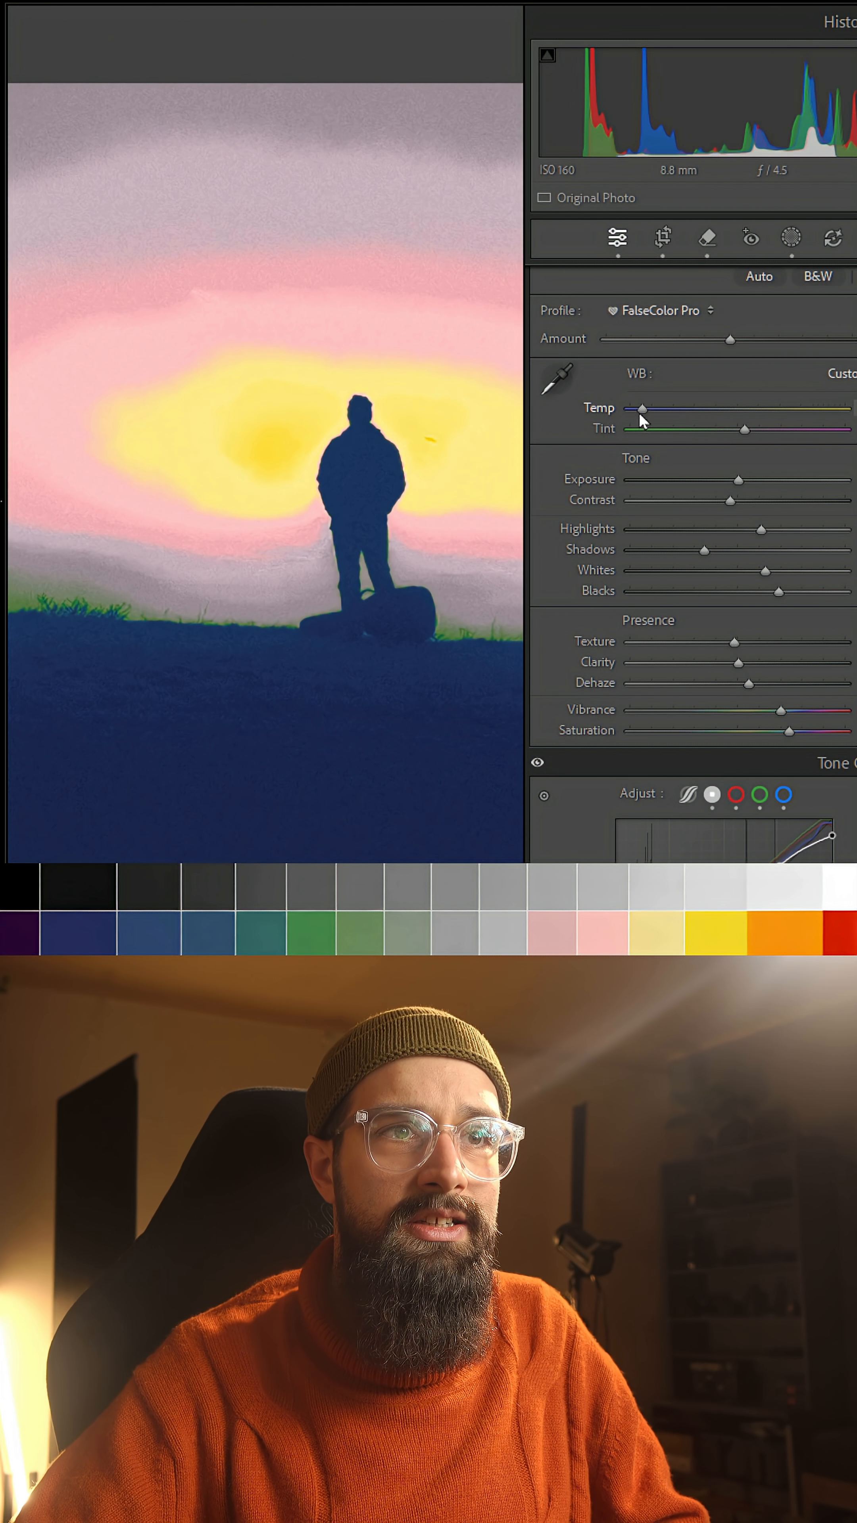
drag(639, 407, 629, 408)
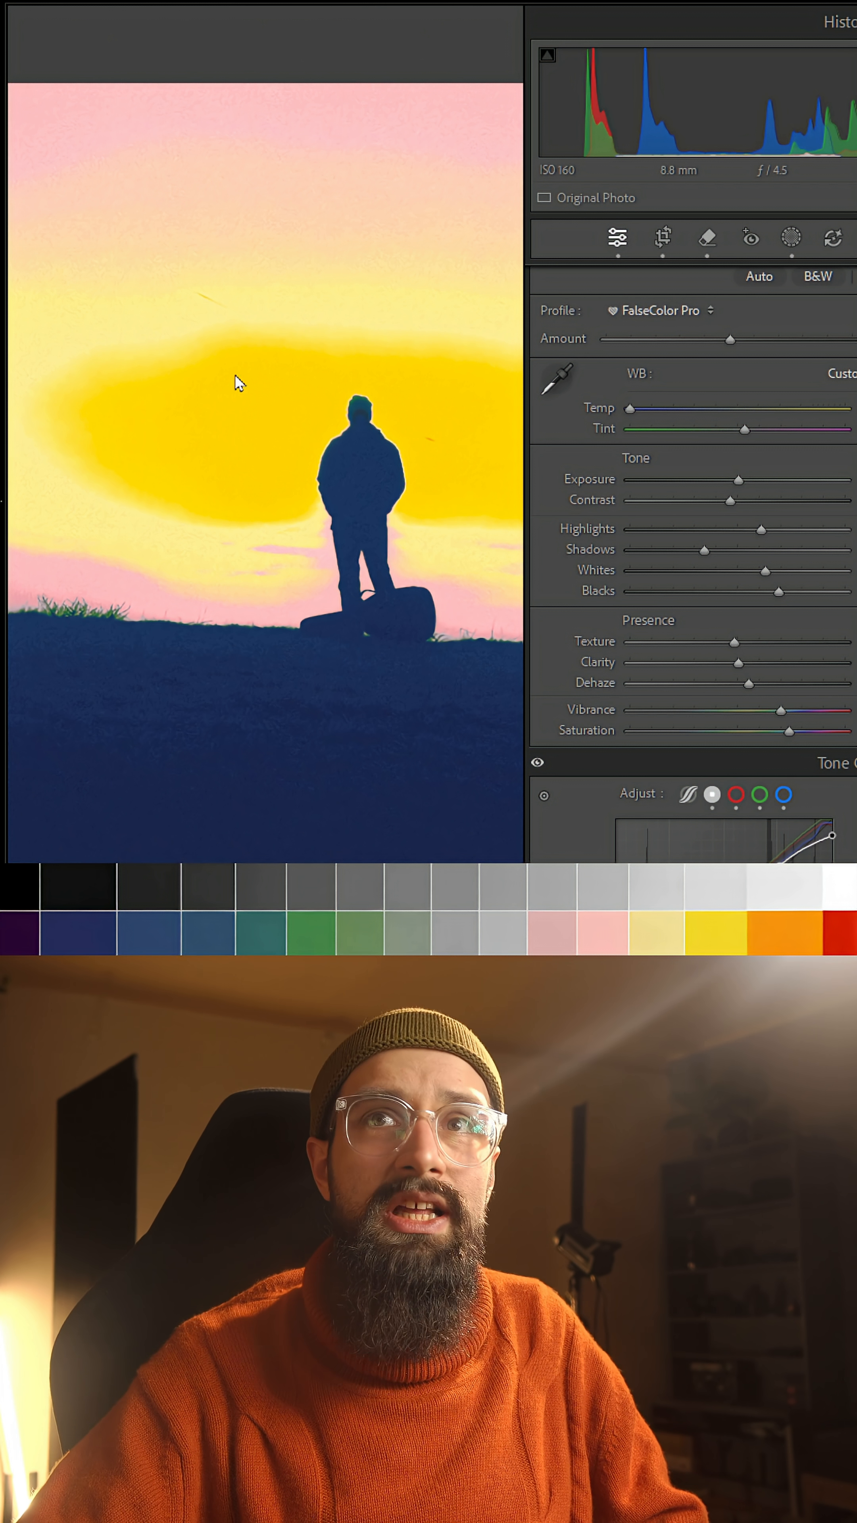
mouse_move(115, 562)
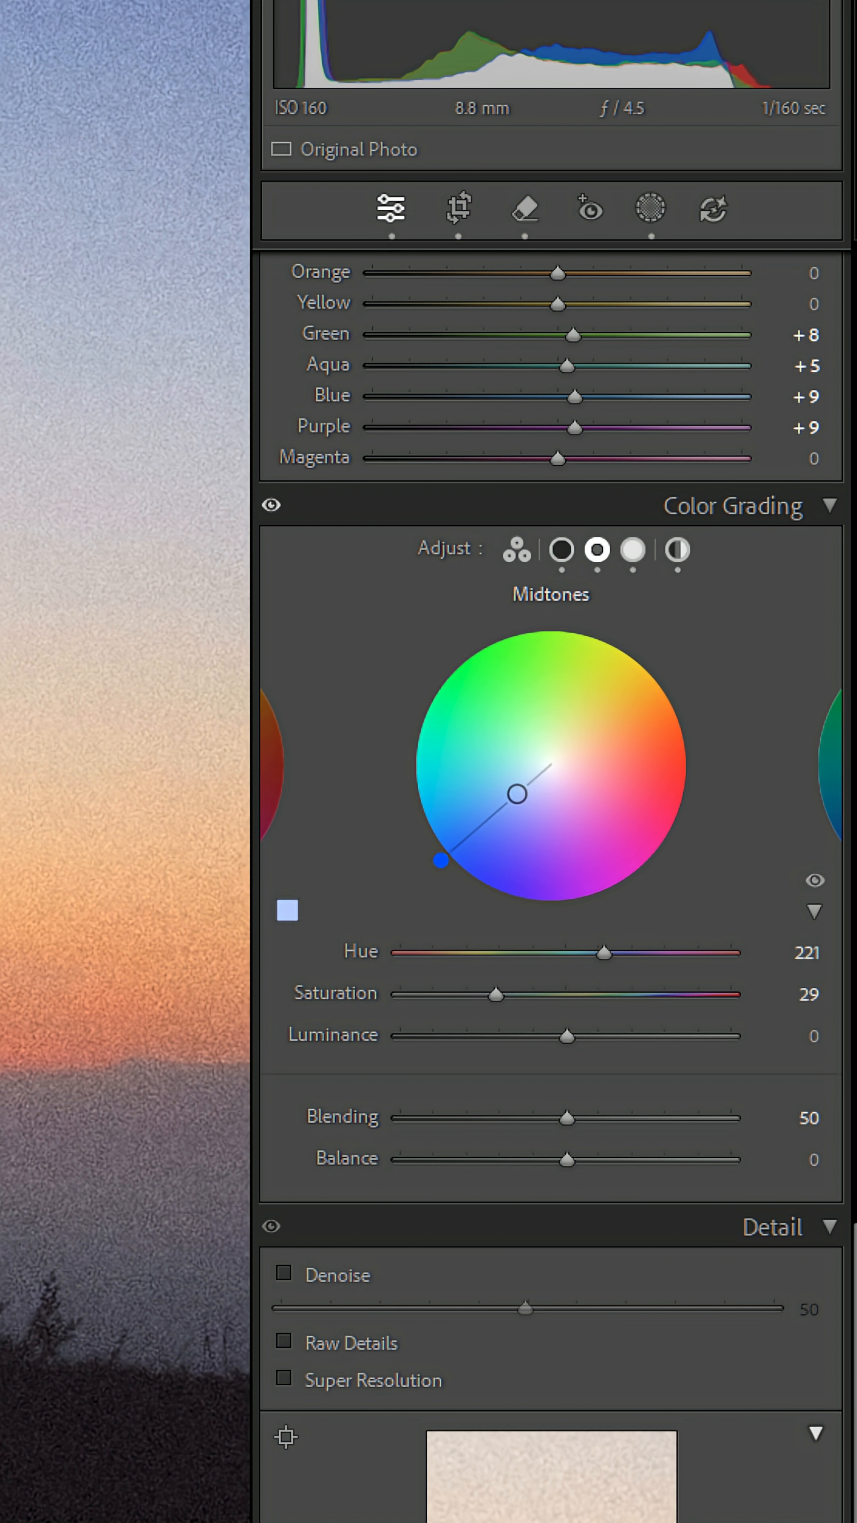
Step: Raise the Midtones blue tint to Saturation 62, then move on to the Shadows wheel
drag(518, 792, 489, 817)
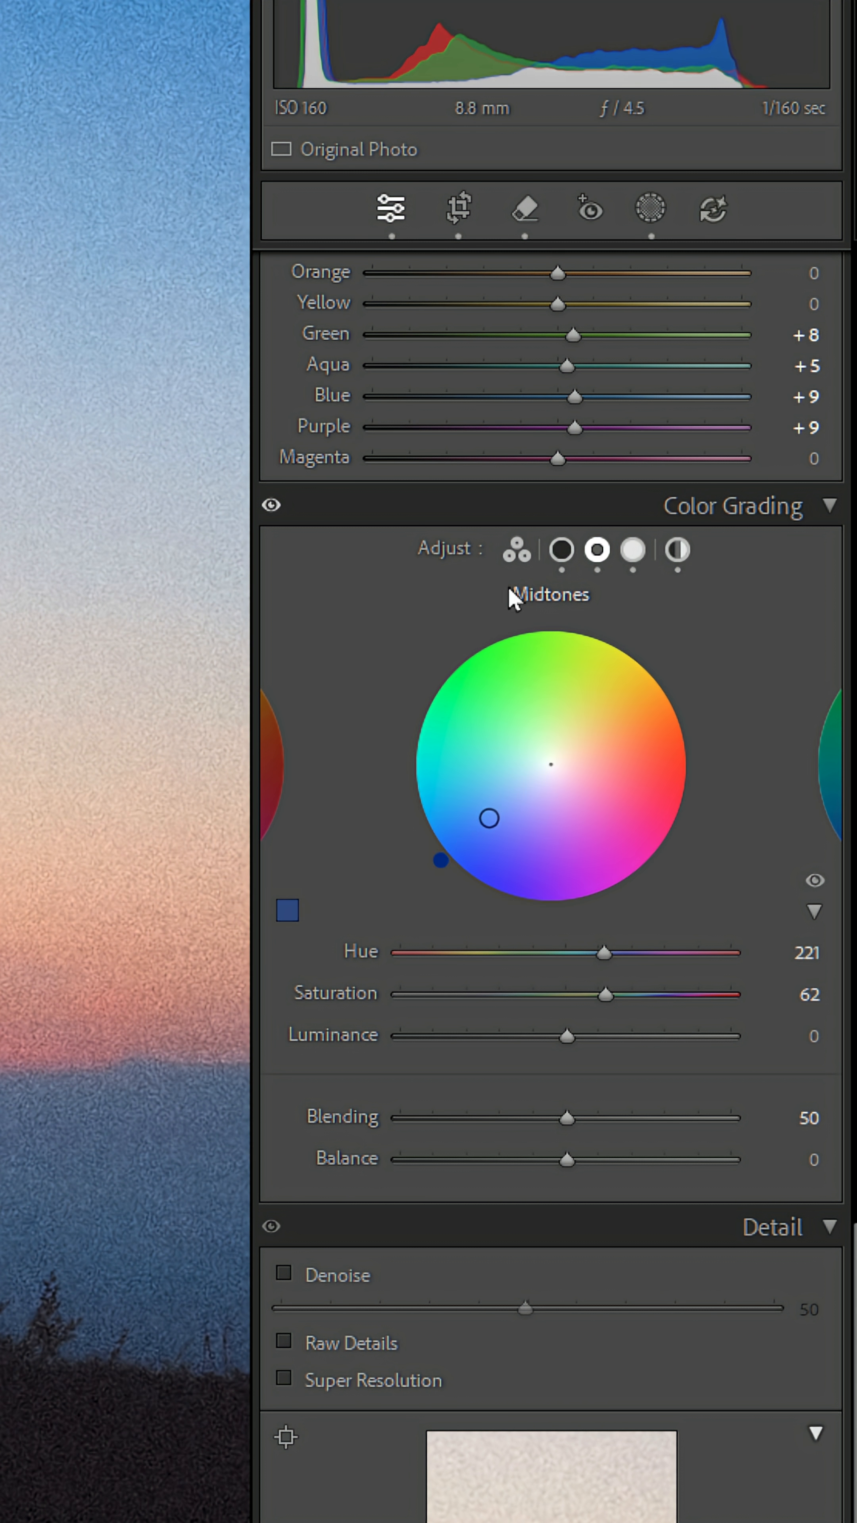
click(560, 551)
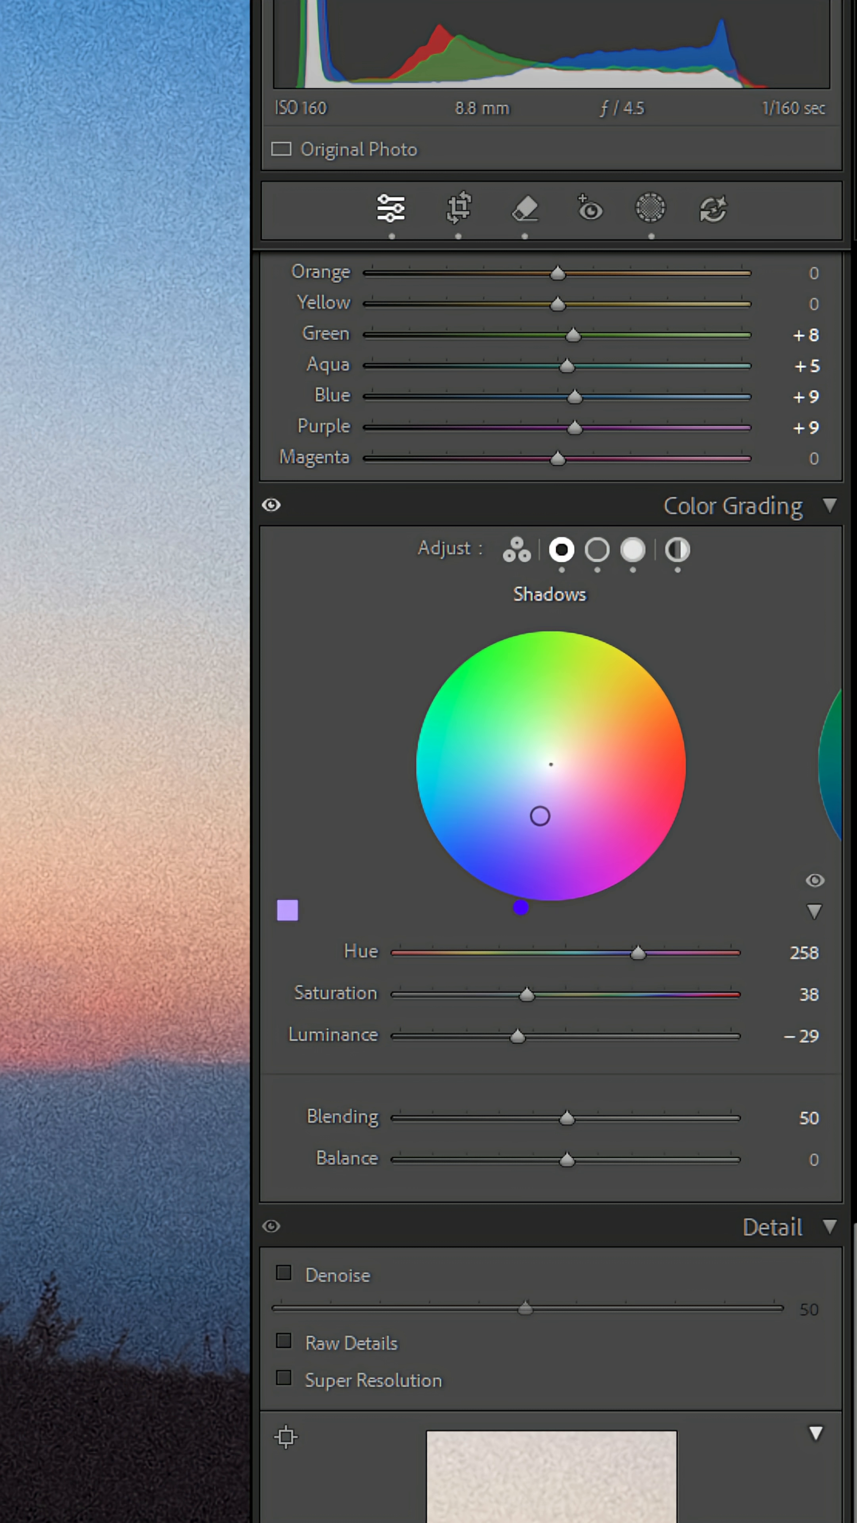